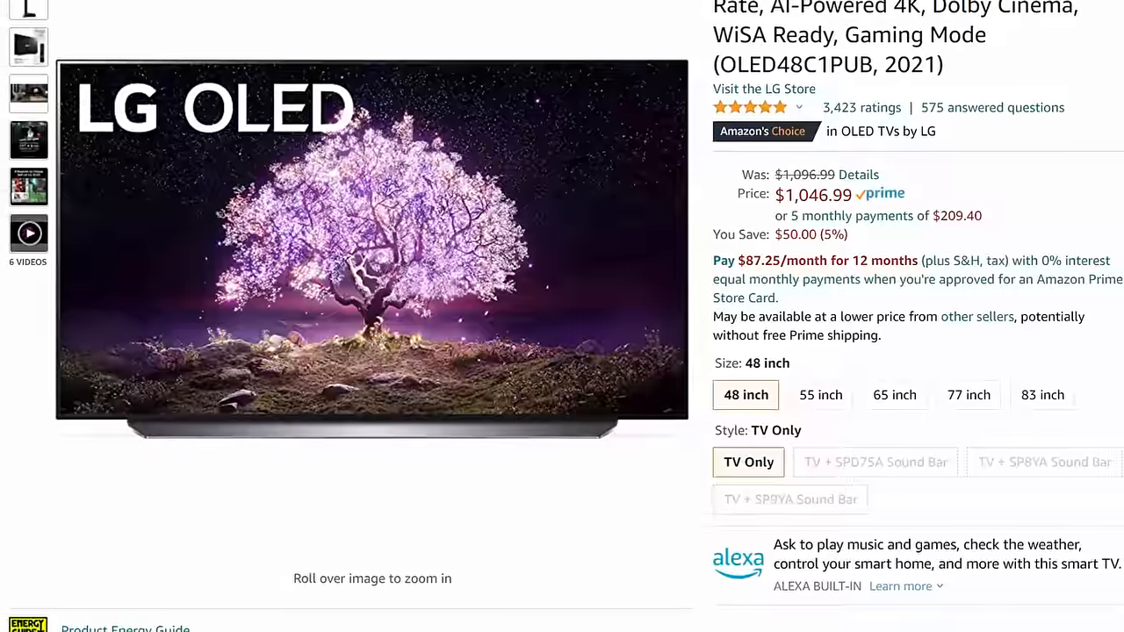
scroll(down, 3)
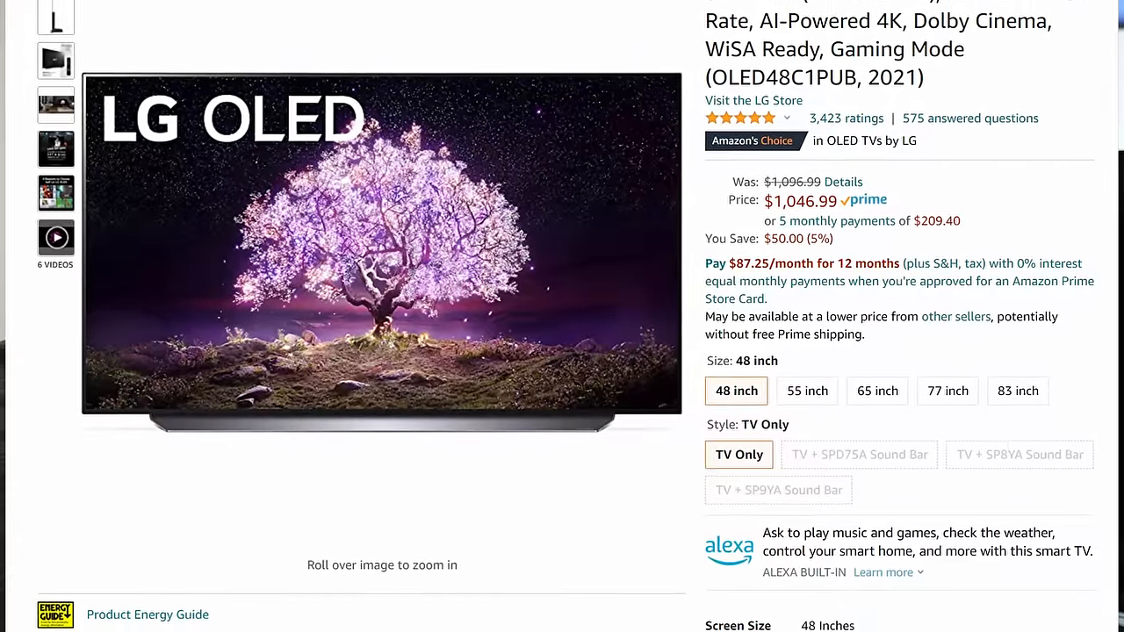